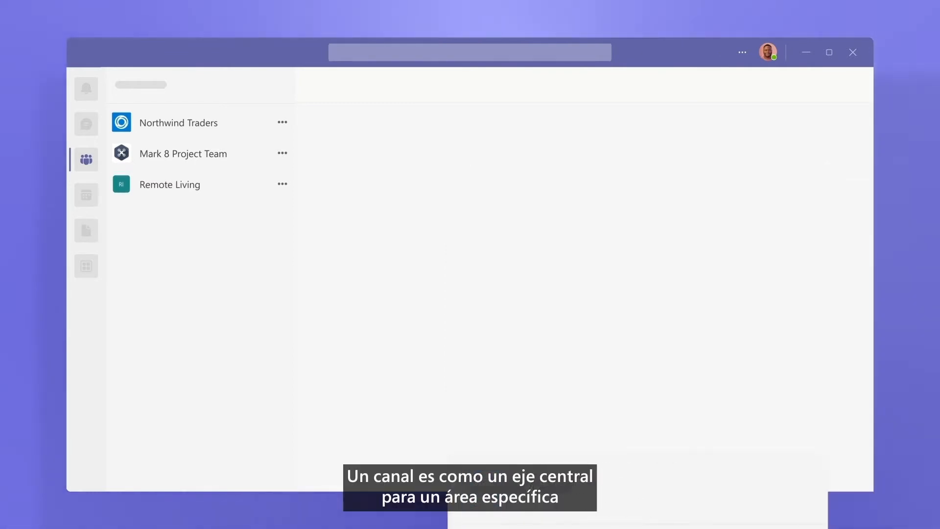
Expand the Northwind Traders team to reveal its channels and channel options.
left_click(178, 122)
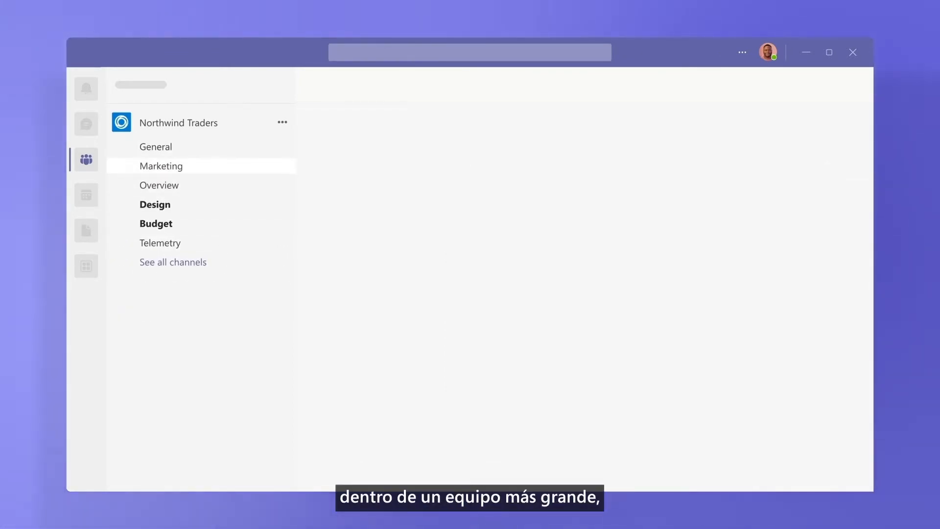
left_click(161, 166)
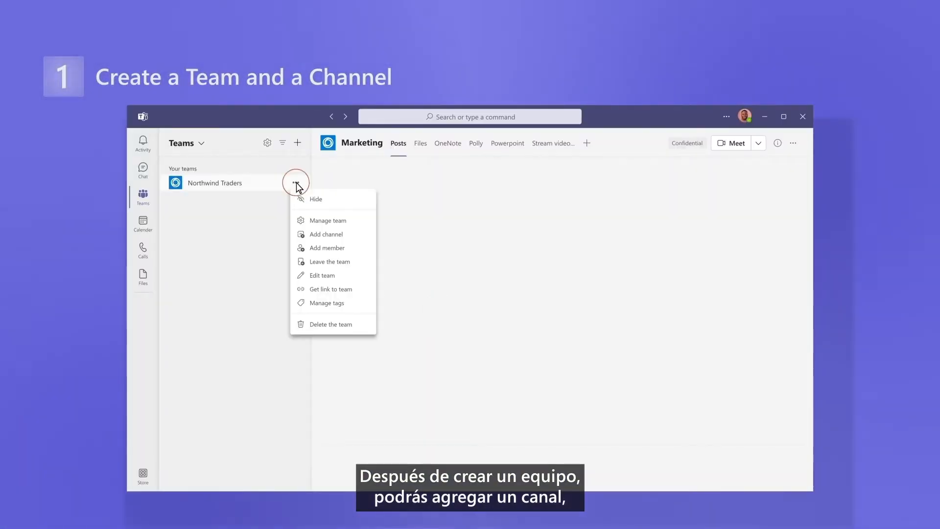
Create a private Marketing channel with a campaigns description under Northwind Traders.
left_click(328, 234)
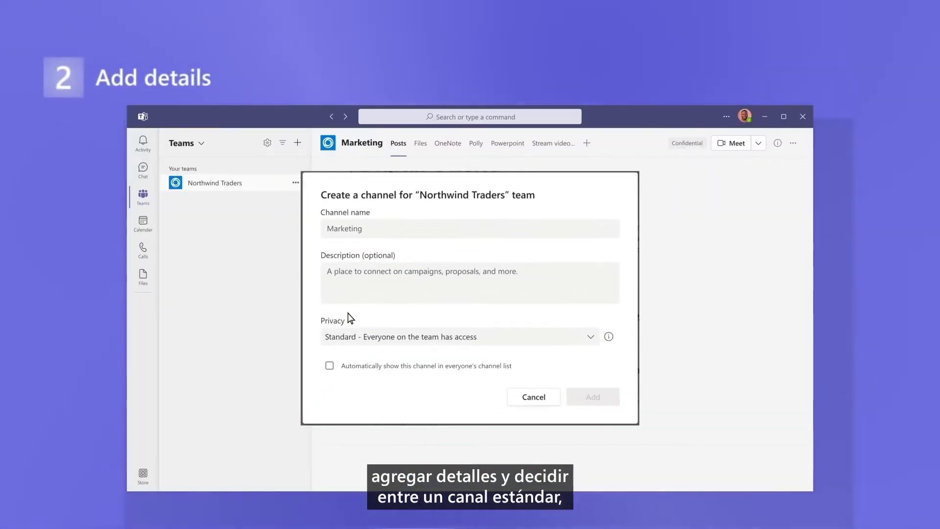
left_click(460, 337)
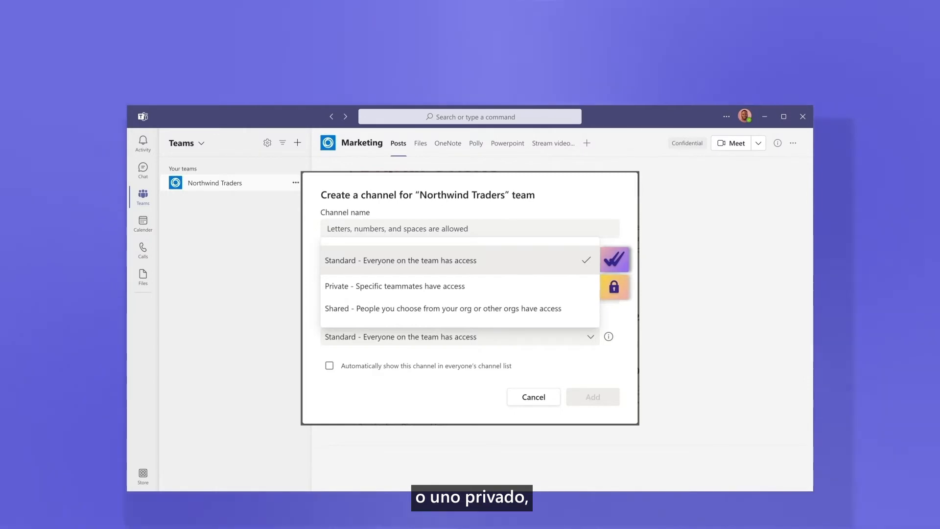
left_click(393, 286)
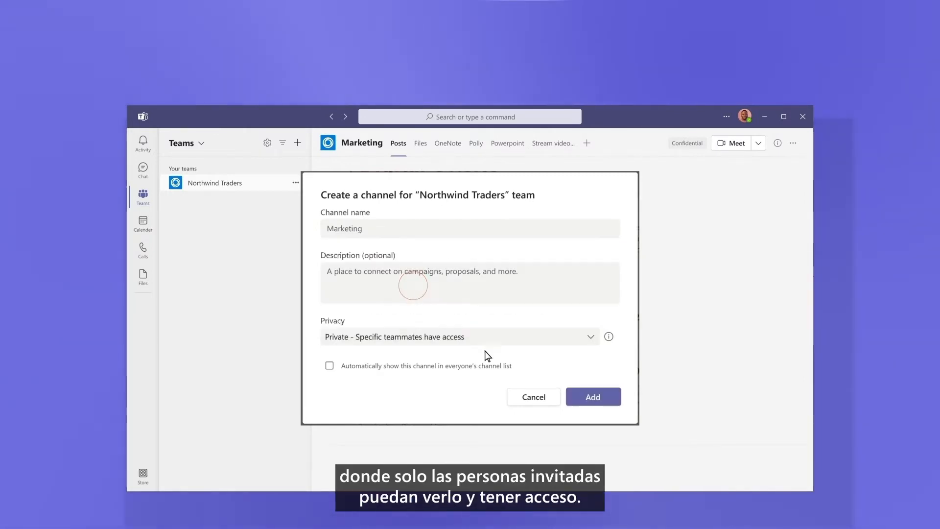
left_click(594, 396)
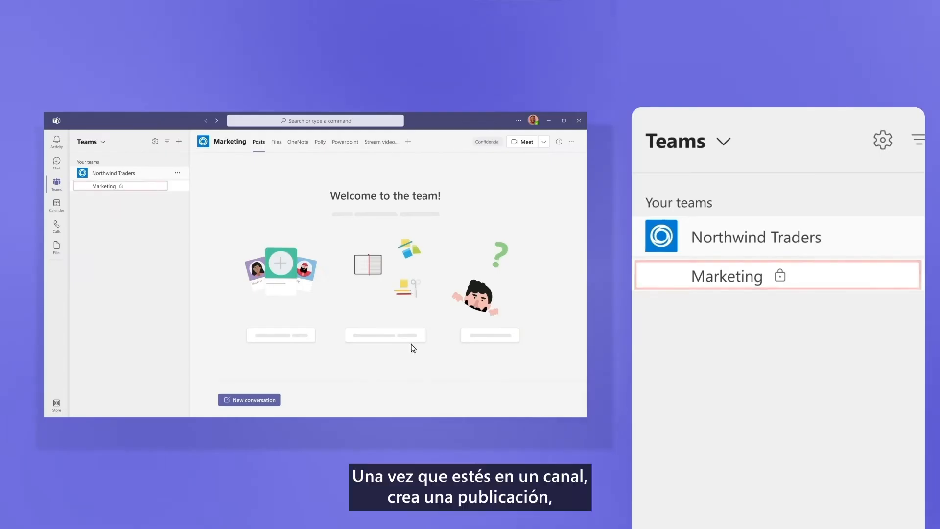
Post a 'Welcome team!' announcement with subhead 'Warm welcome to our partners' in Marketing.
left_click(249, 400)
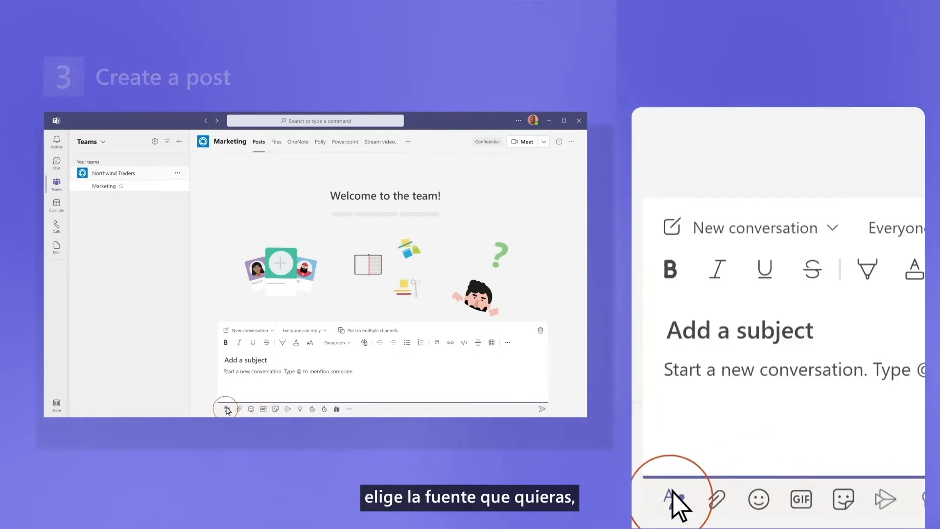
left_click(249, 330)
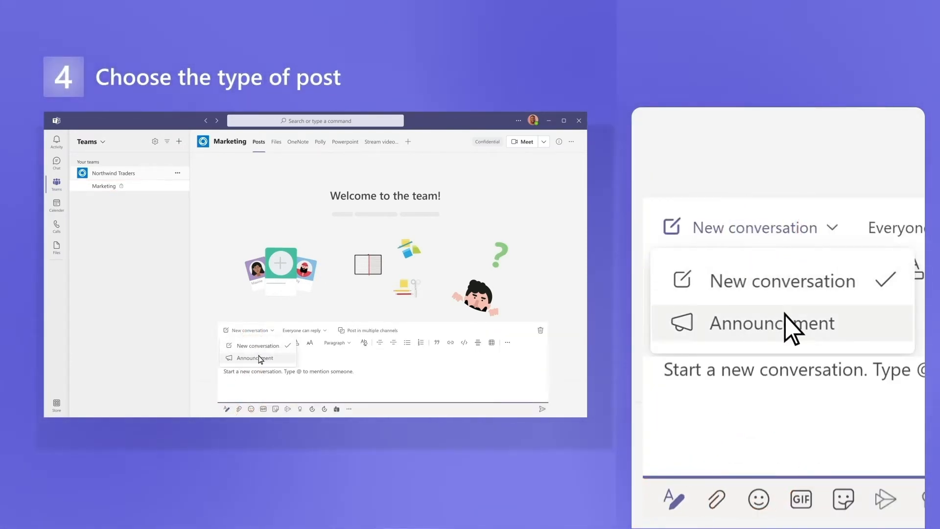
left_click(255, 357)
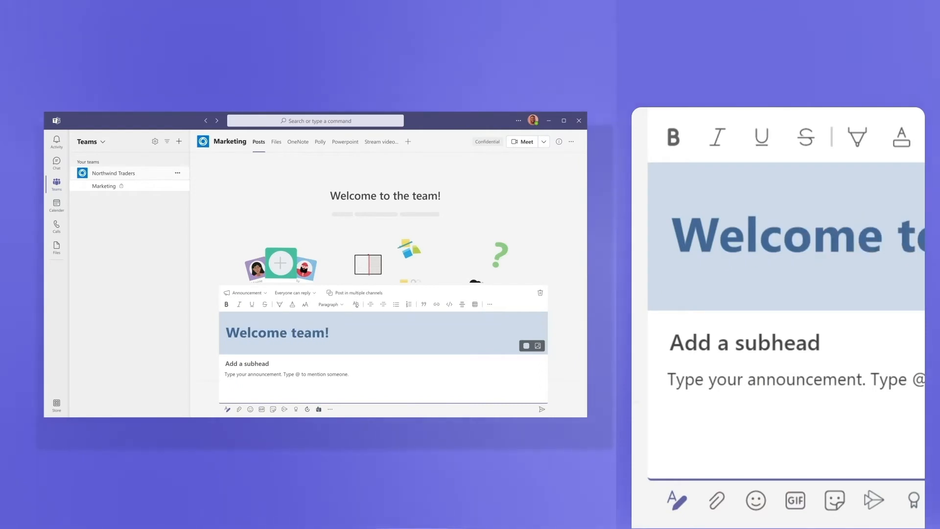
type("Warm welcome to our partners")
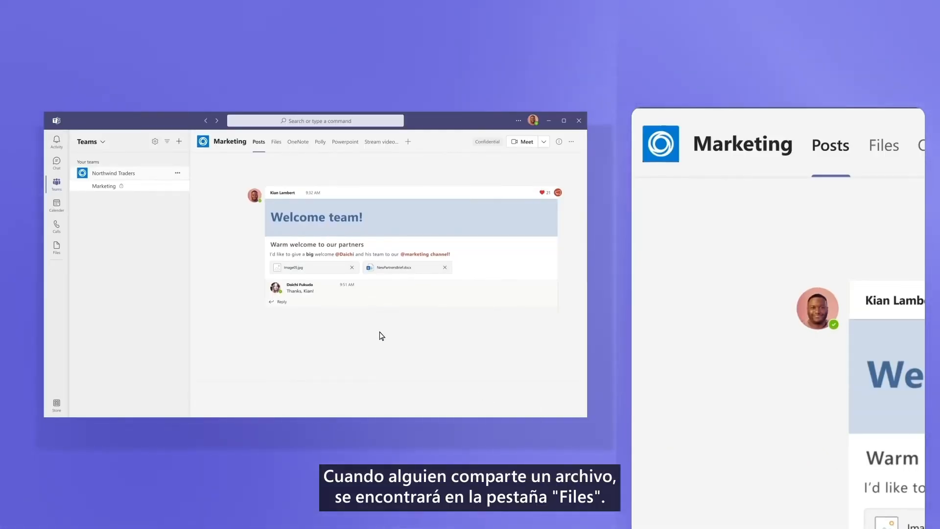
Show the Marketing channel's shared files in the Files tab.
left_click(276, 141)
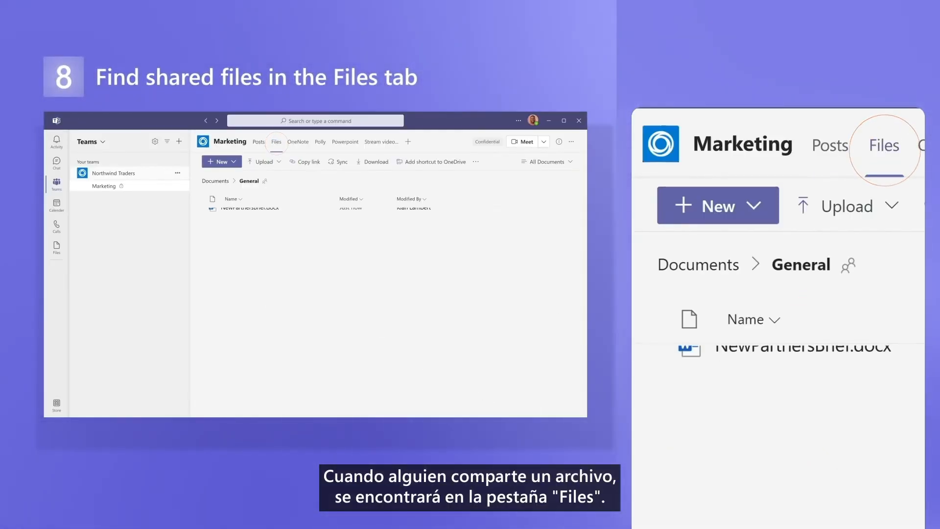